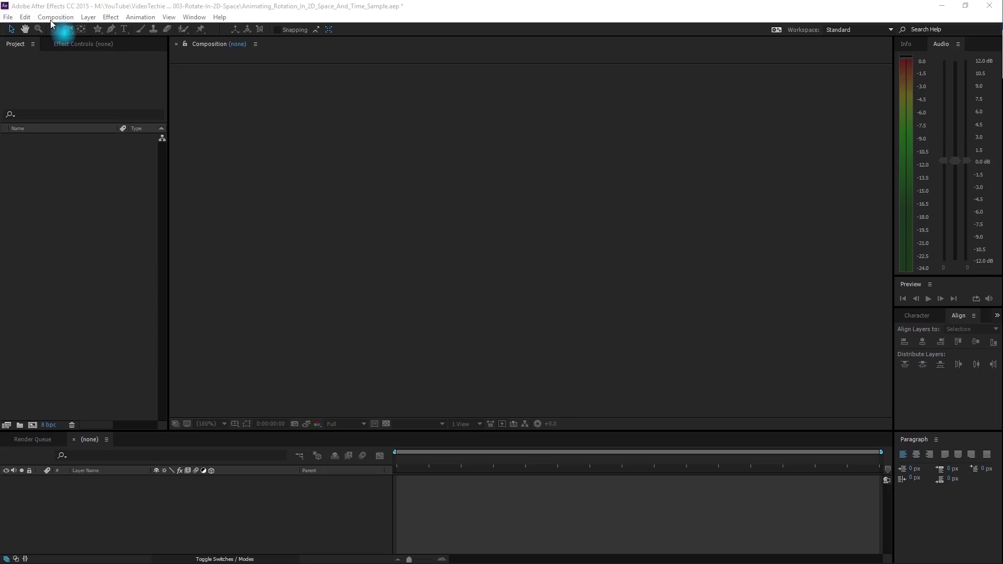
# Create a 1920×1080, 29.97 fps, 10-second comp named 'Animating_Rotation_In_2D_Space_And_Time'
pyautogui.click(55, 17)
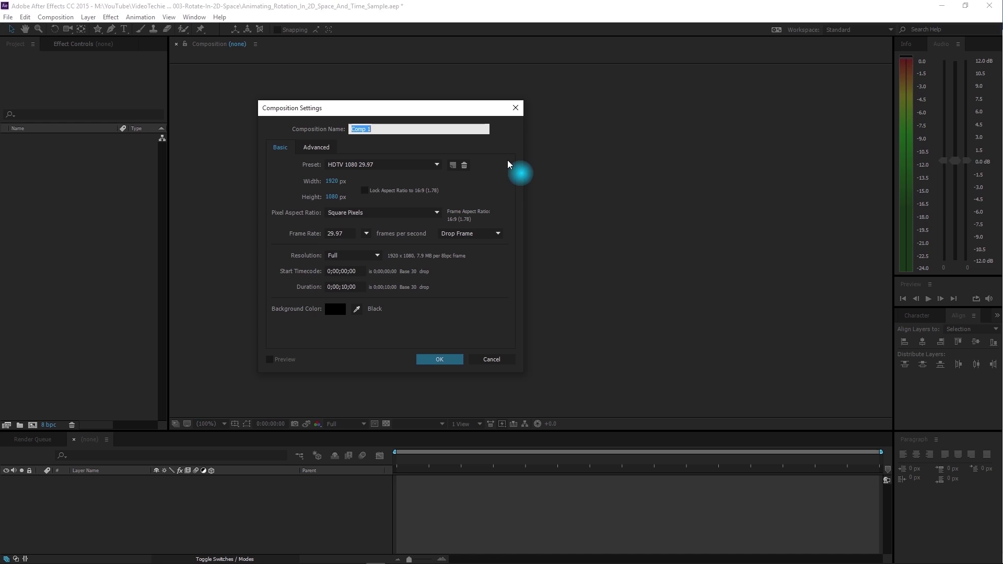
pyautogui.write('Animating_Rotation_In_2D_Space_And_Time')
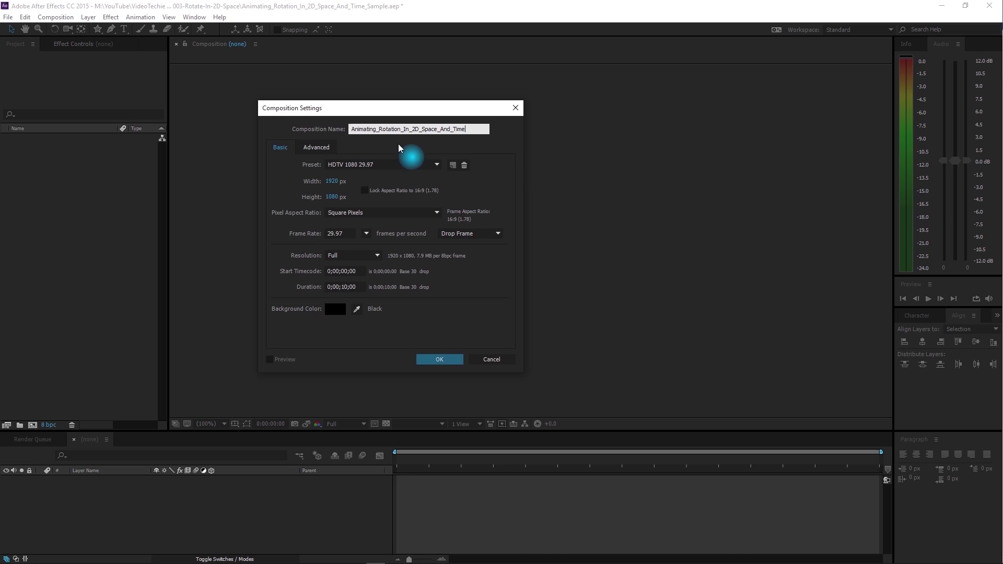
pyautogui.moveTo(368, 190)
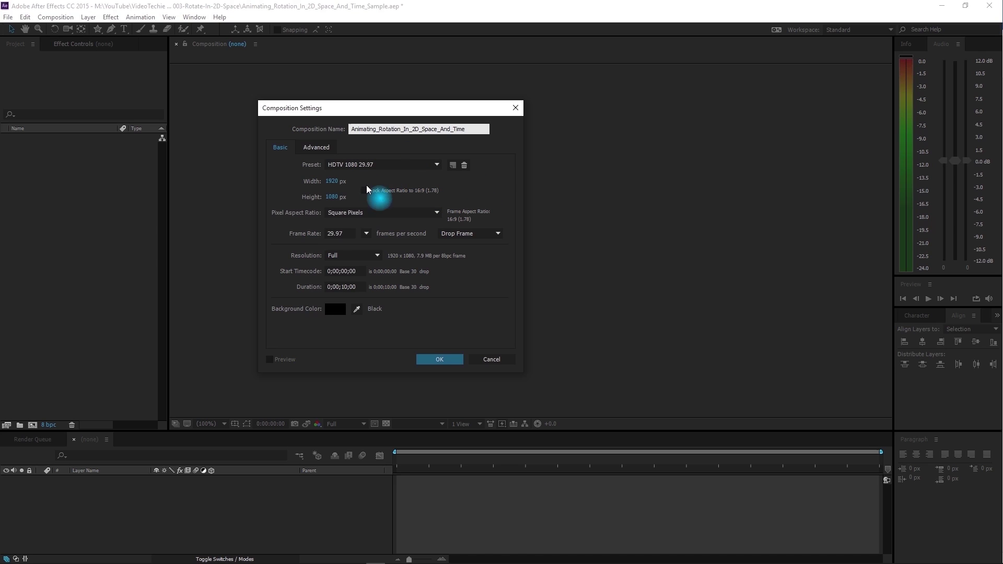
pyautogui.moveTo(344, 303)
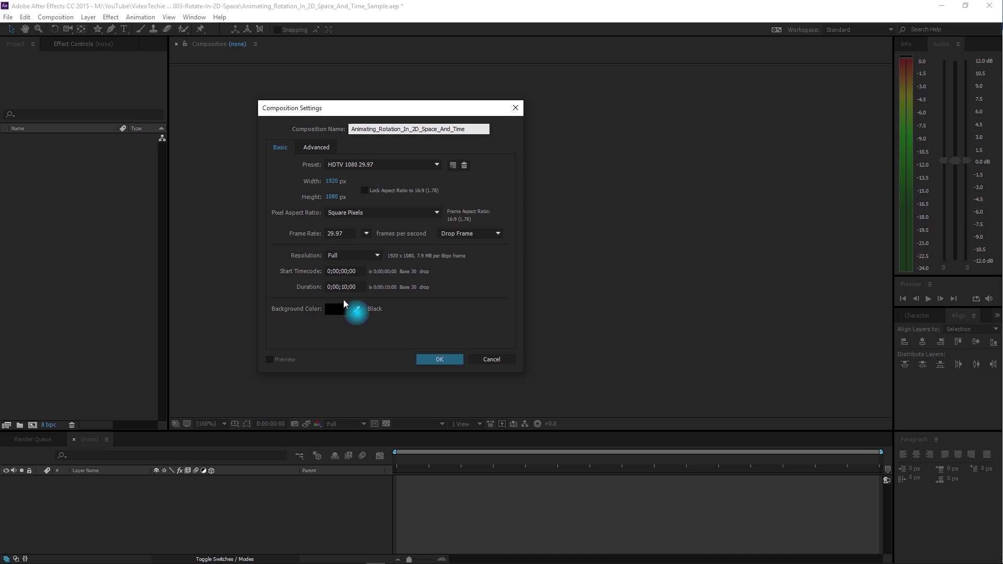
pyautogui.click(439, 359)
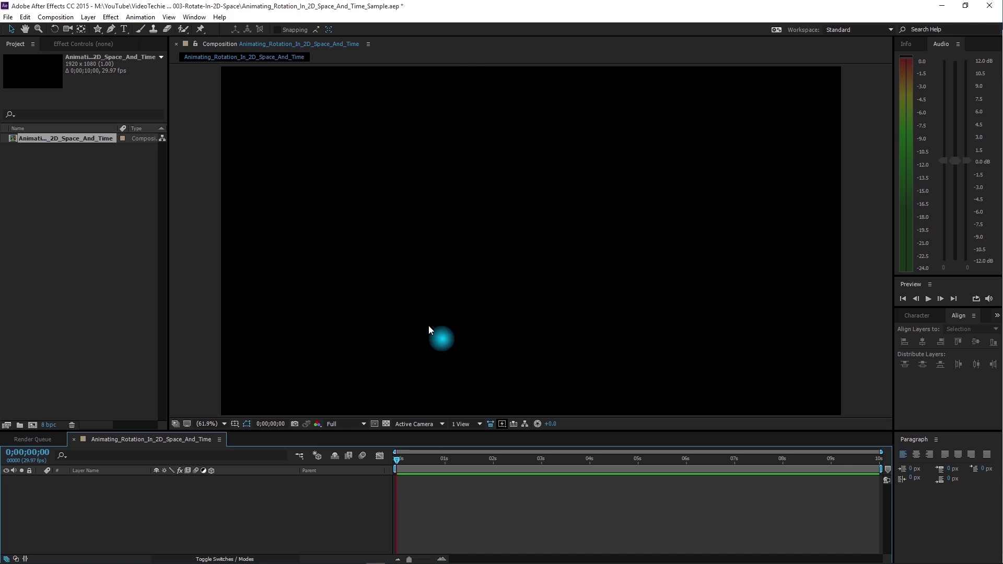
# Draw an orange star centred in the frame and rename its shape layer 'Star'
pyautogui.click(97, 29)
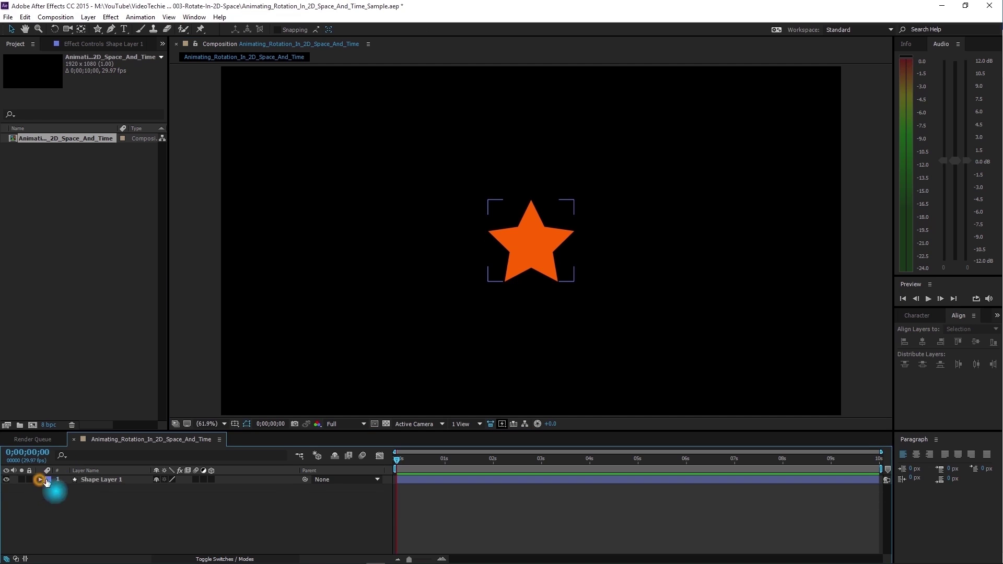
pyautogui.rightClick(102, 479)
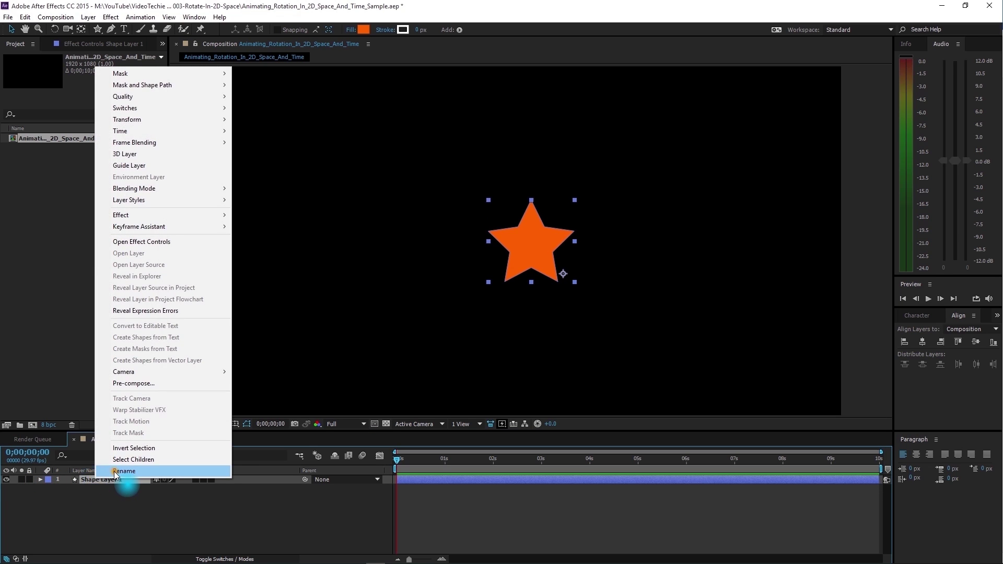
pyautogui.click(125, 471)
pyautogui.write('Star')
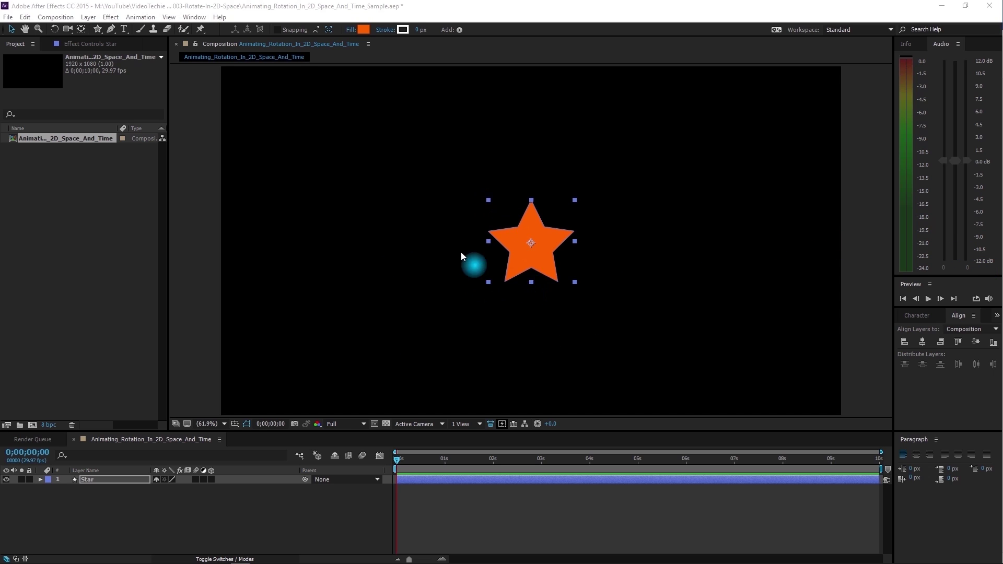
# Expand the Star layer's Transform group and set a 0° Rotation keyframe at 0 seconds
pyautogui.click(39, 479)
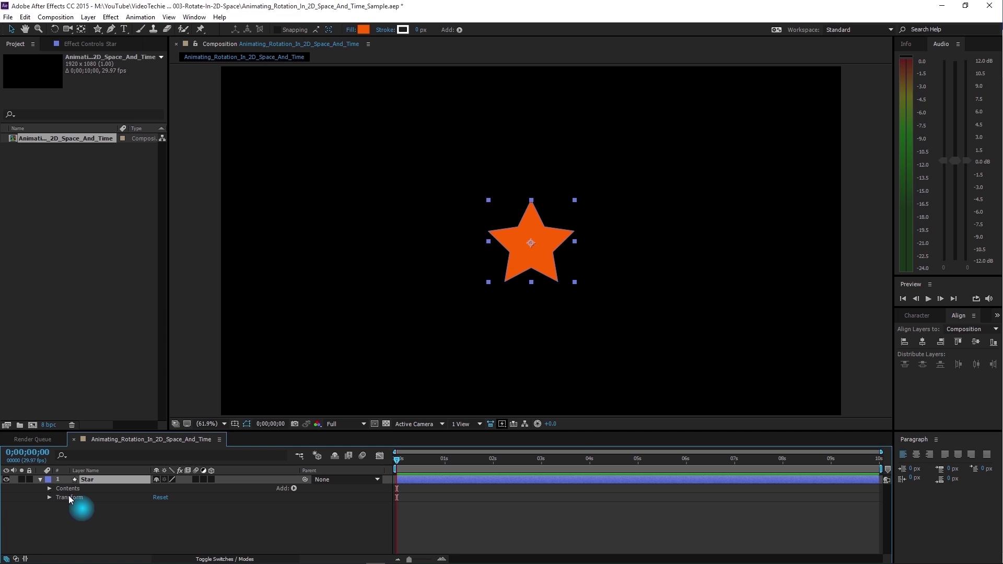
pyautogui.click(51, 497)
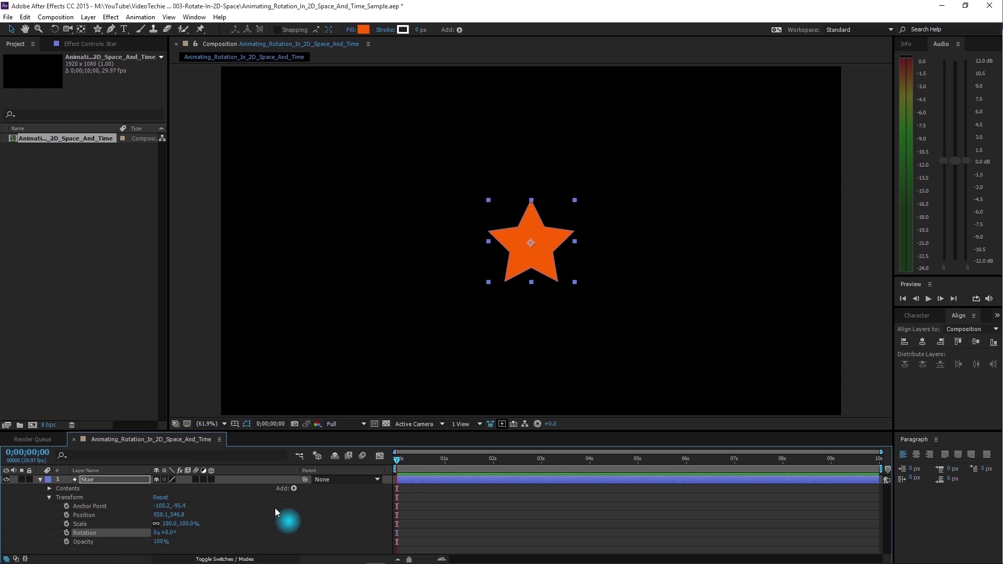
pyautogui.click(66, 533)
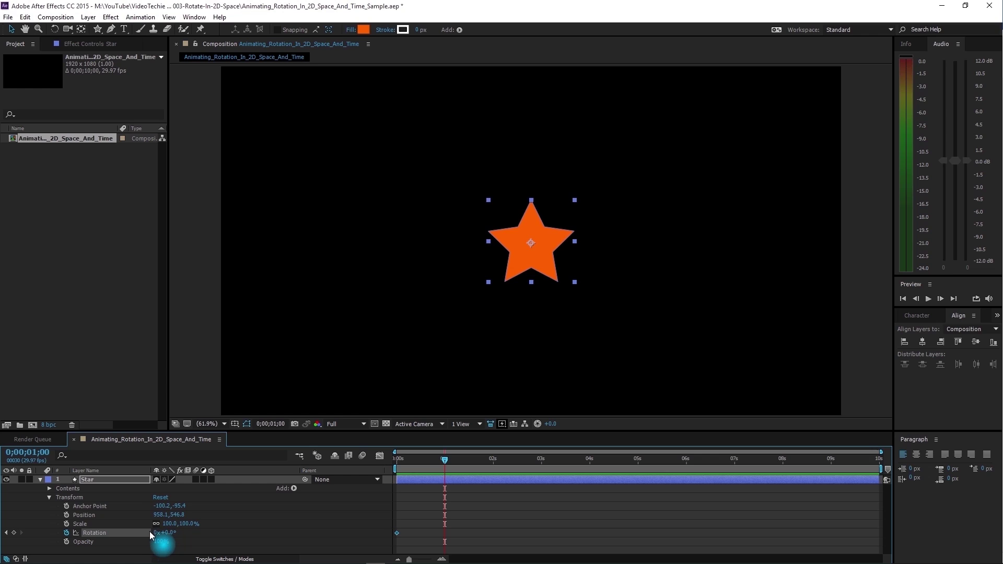
pyautogui.moveTo(158, 539)
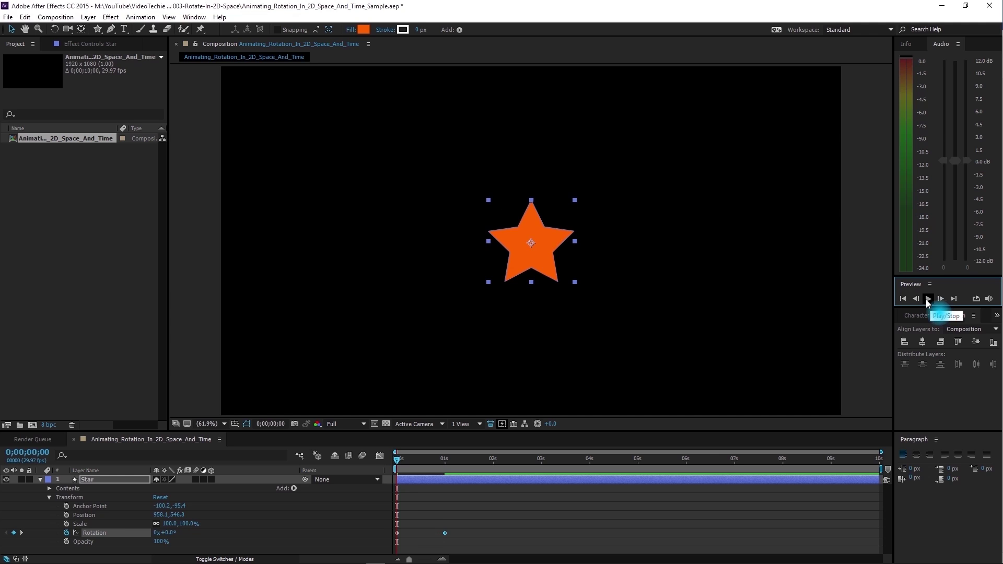
# Change the Star's Rotation value at the 1-second keyframe, then play and stop the preview
pyautogui.click(927, 299)
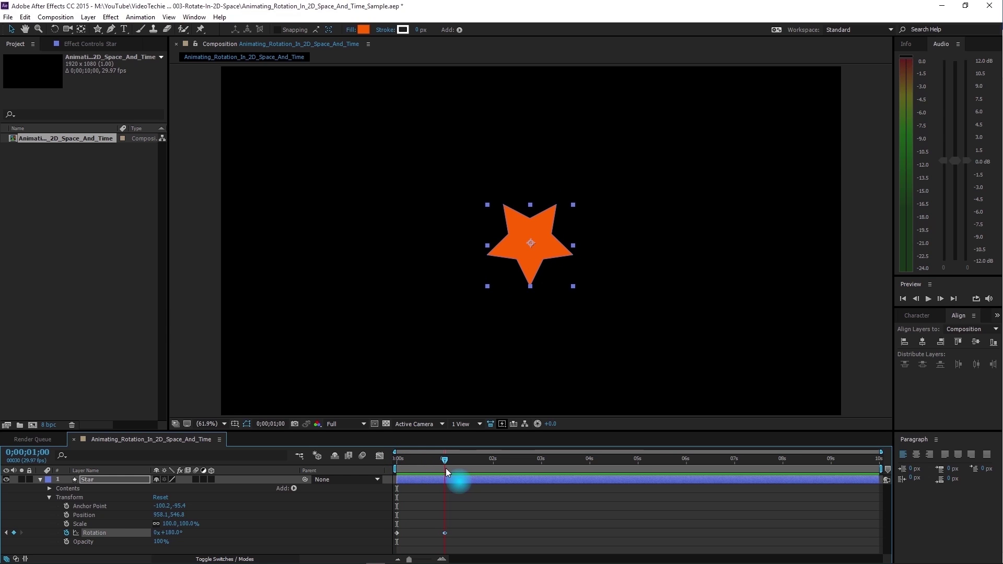
pyautogui.doubleClick(168, 533)
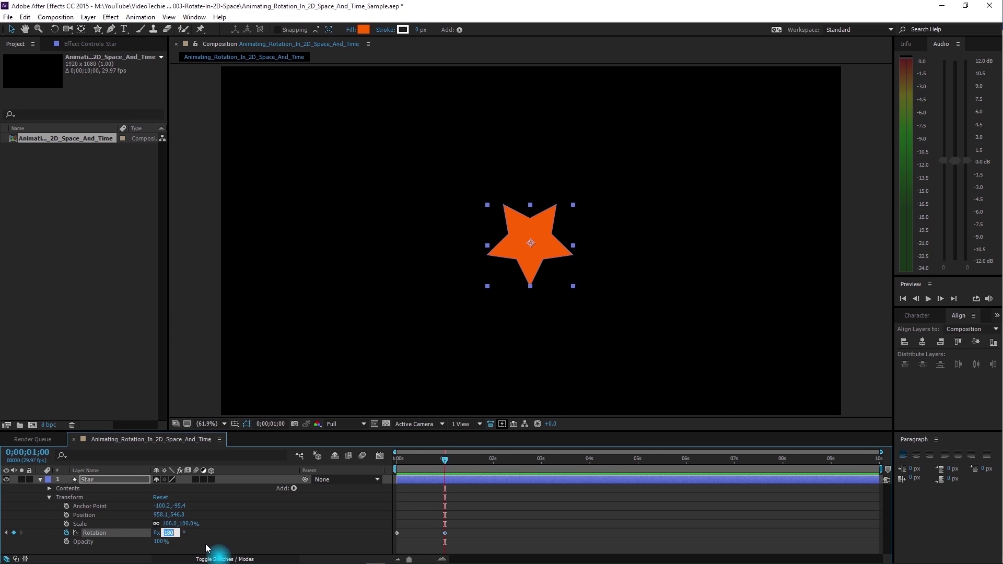
pyautogui.write('0')
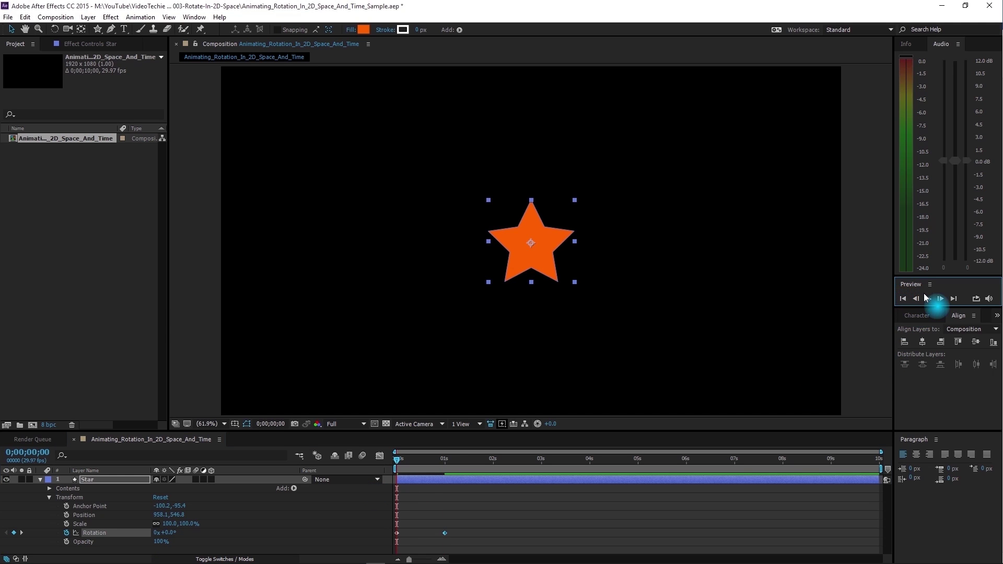
pyautogui.click(940, 299)
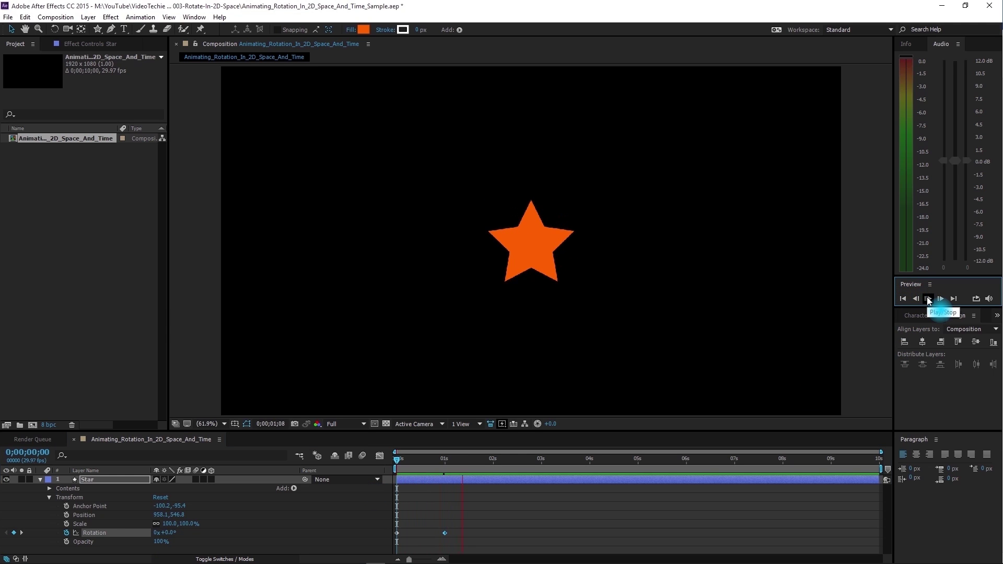
pyautogui.click(903, 299)
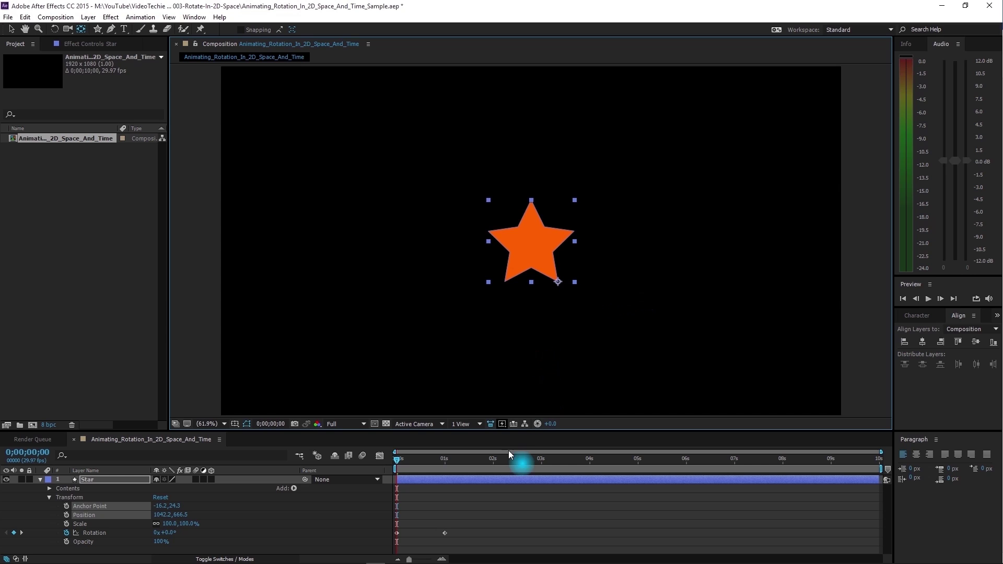
# Preview the star spinning around its lower-right pivot, then stop playback
pyautogui.click(927, 299)
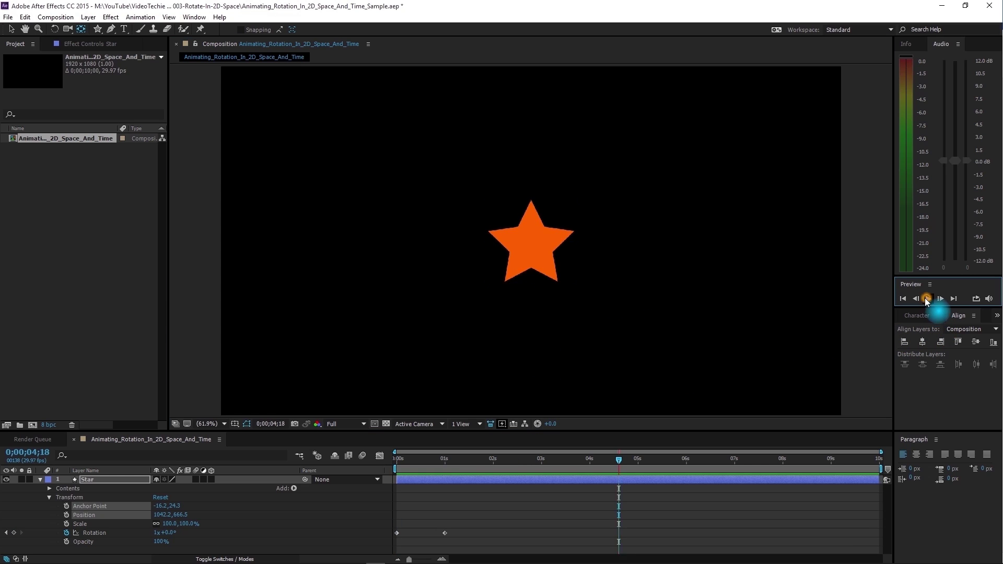
pyautogui.click(903, 299)
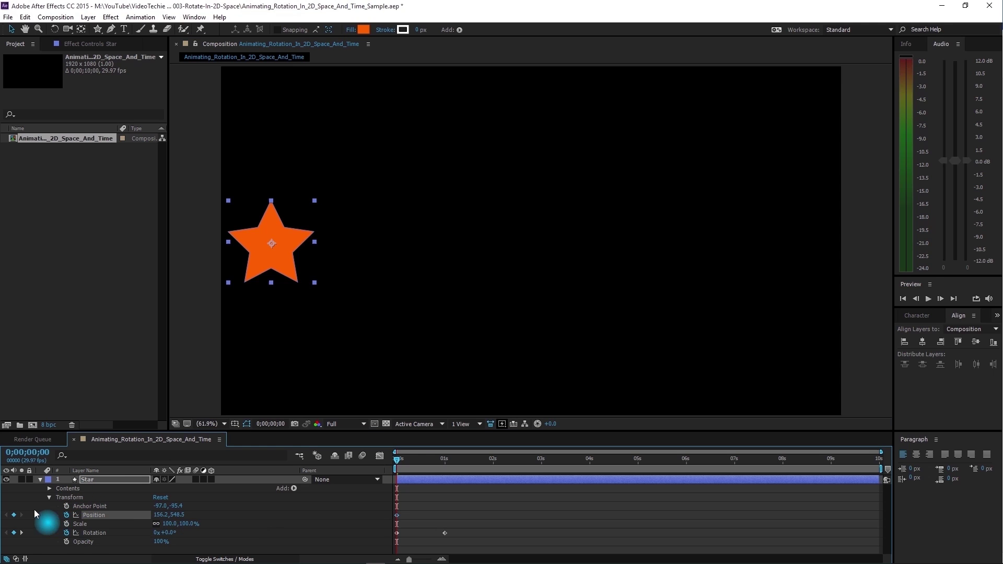
pyautogui.moveTo(393, 531)
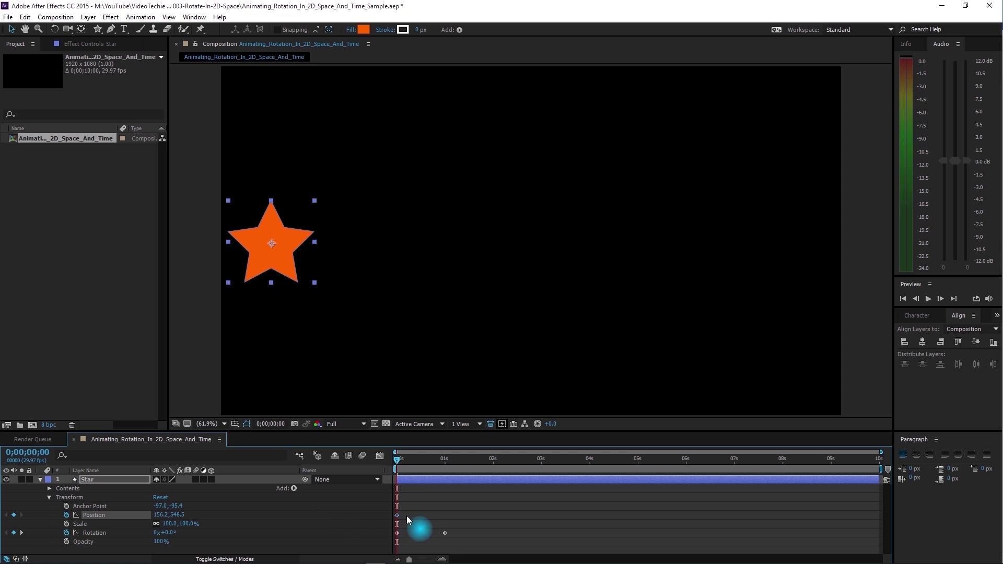
pyautogui.moveTo(231, 538)
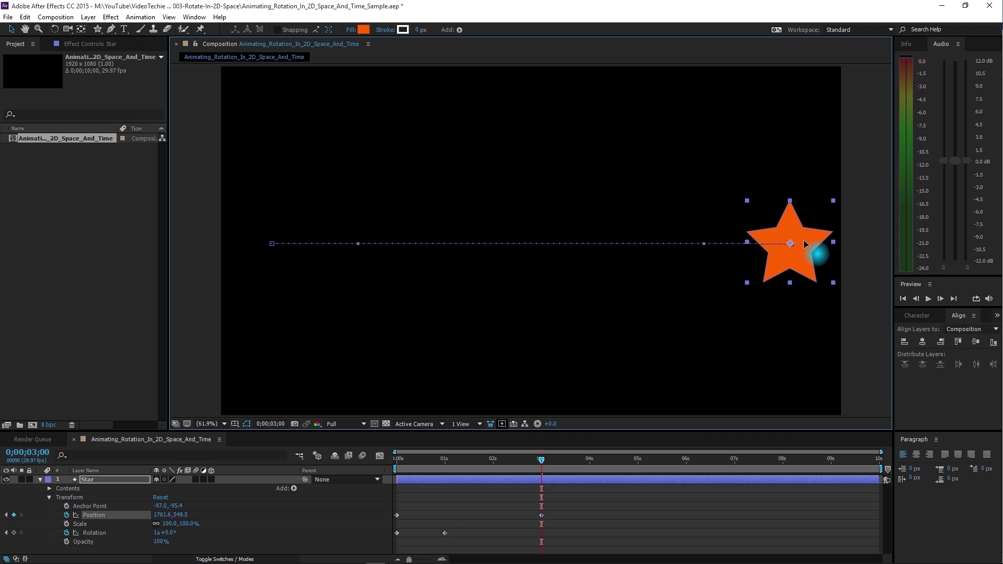
pyautogui.moveTo(547, 522)
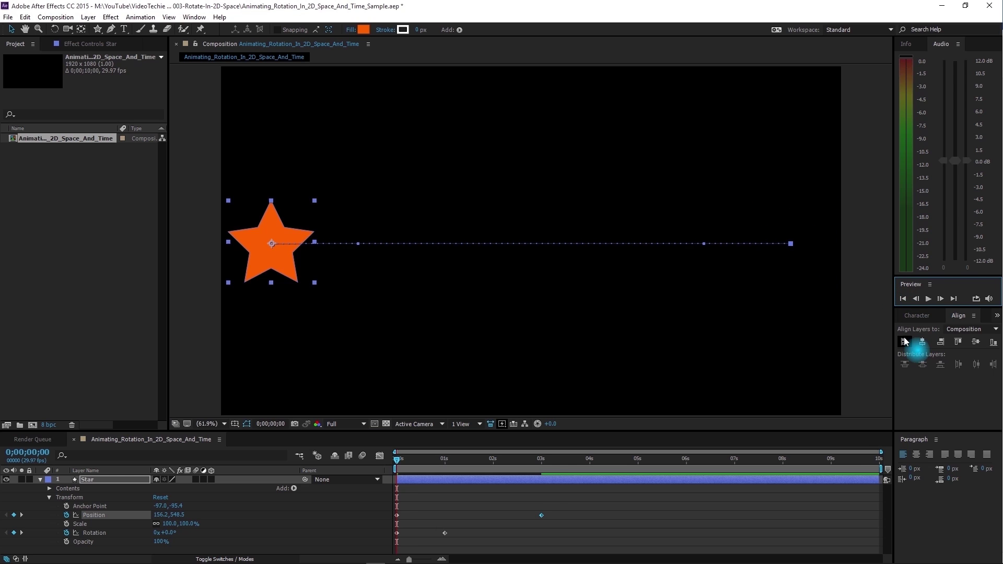
# Preview the star sliding from left to right over 3 seconds, then stop playback
pyautogui.click(929, 299)
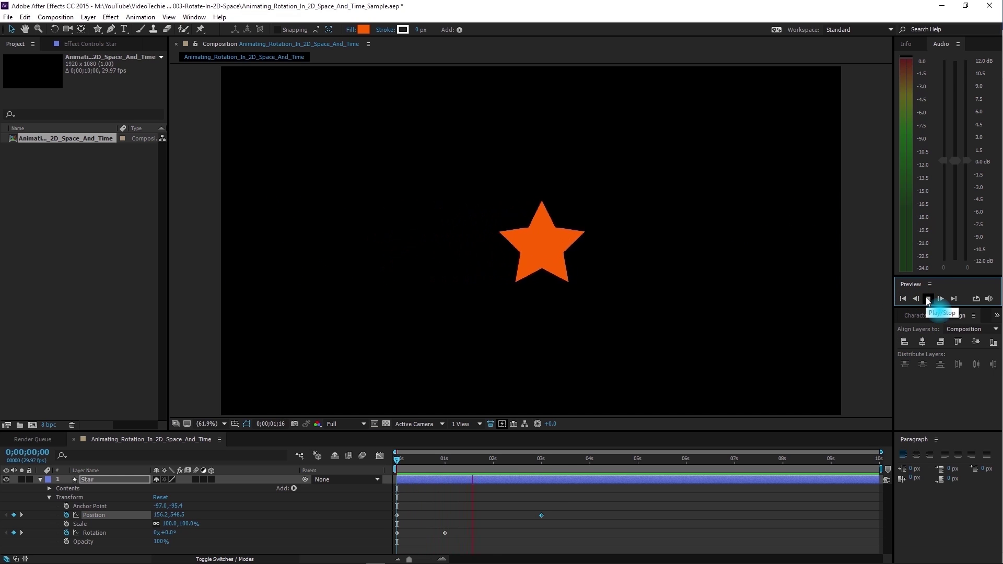
pyautogui.click(928, 298)
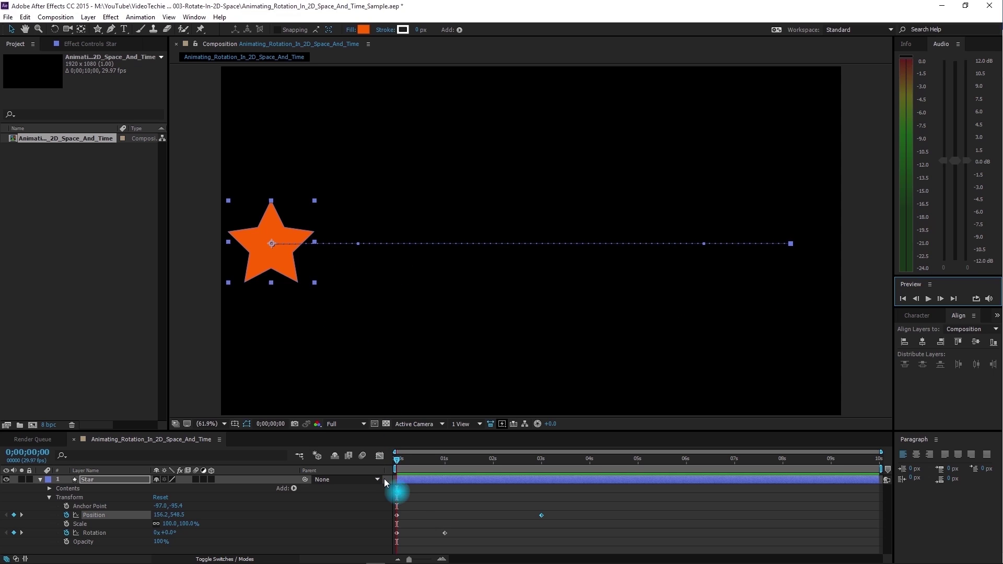
pyautogui.moveTo(422, 539)
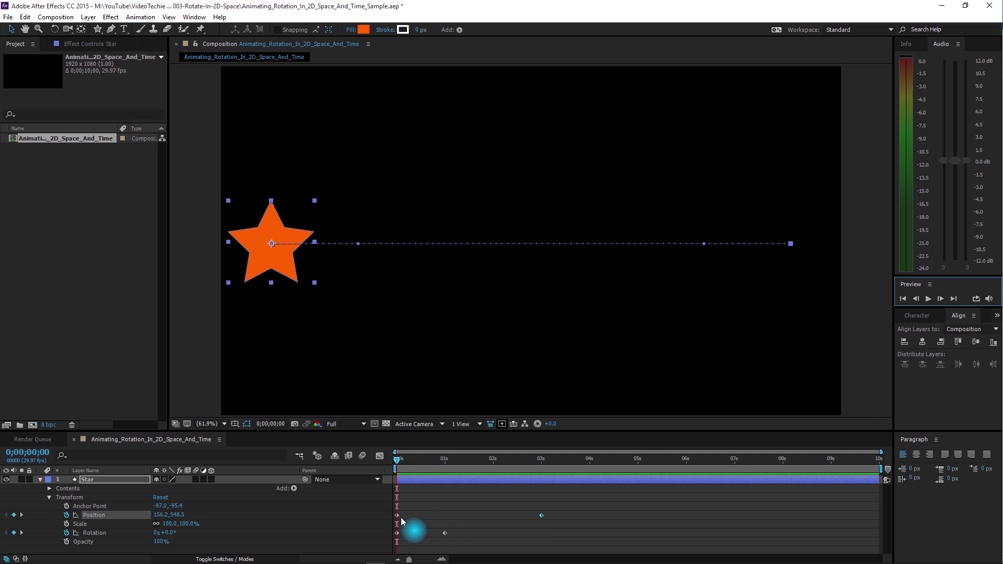
pyautogui.moveTo(456, 548)
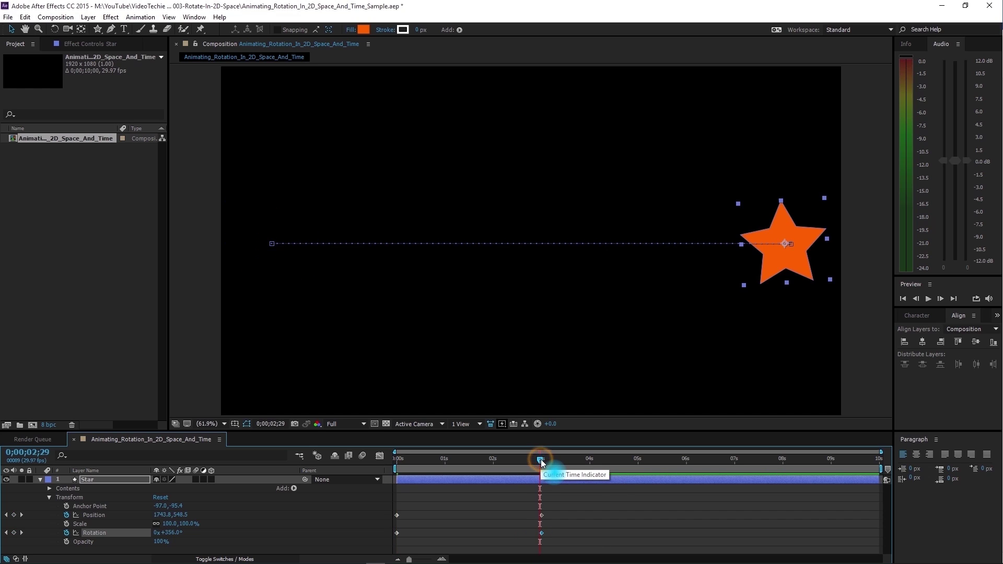
# Preview the star spinning while sliding, return to the start, and play the final animation
pyautogui.click(903, 299)
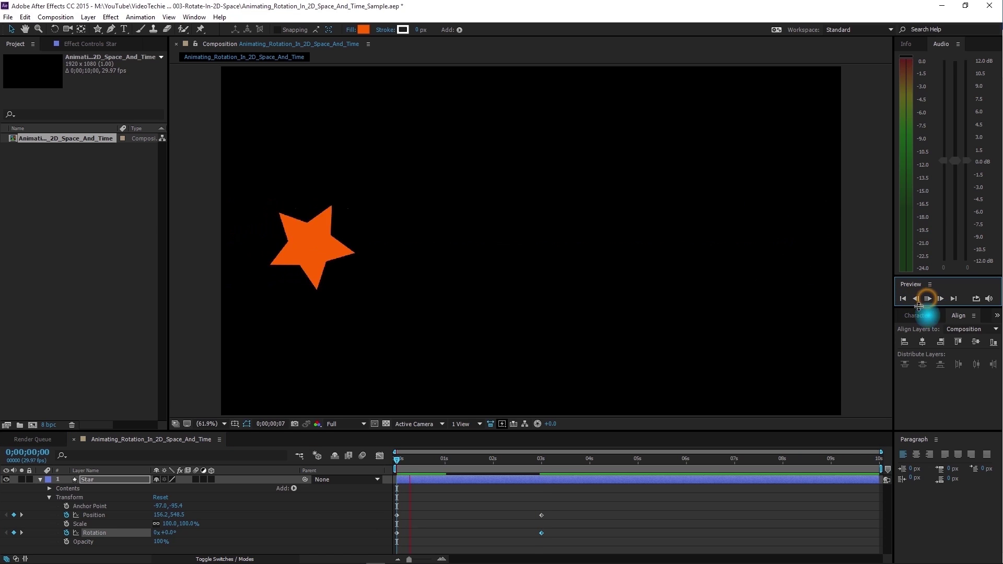
pyautogui.click(928, 299)
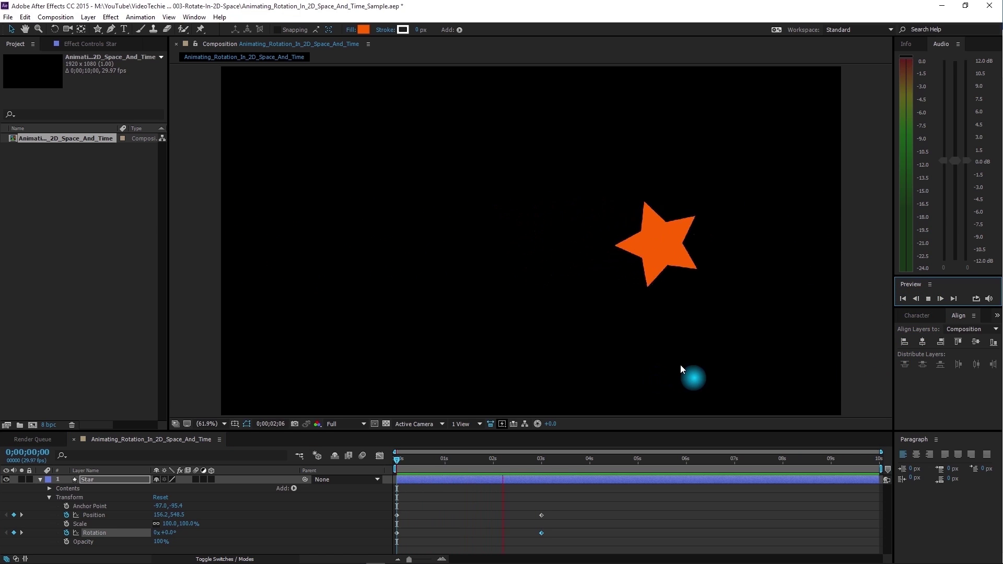
pyautogui.click(928, 299)
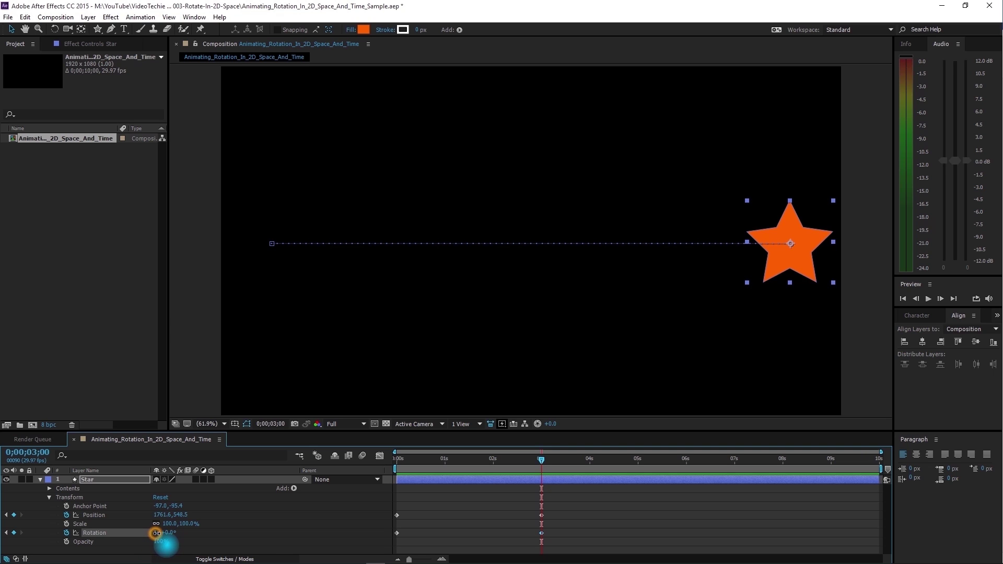
pyautogui.click(901, 299)
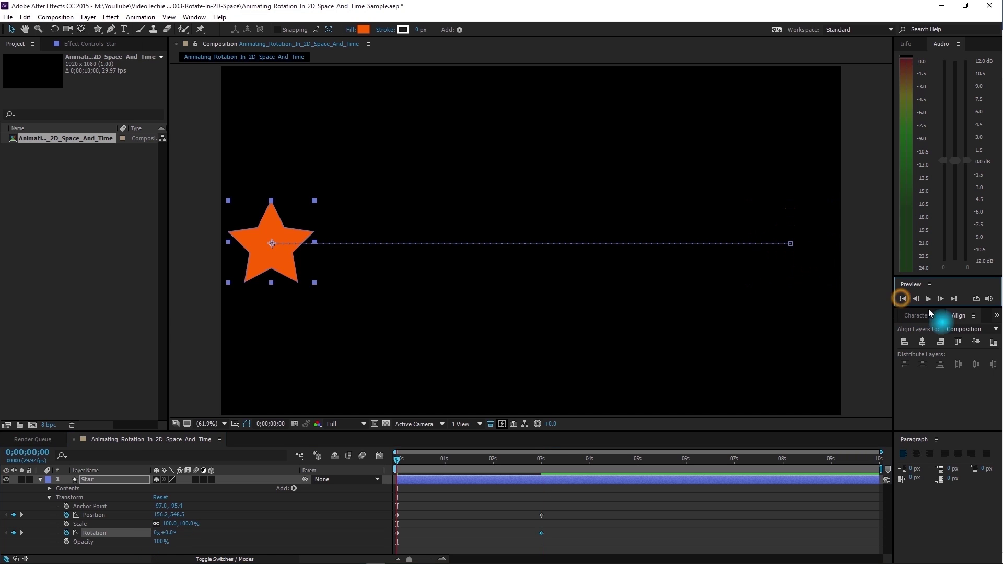
pyautogui.click(929, 299)
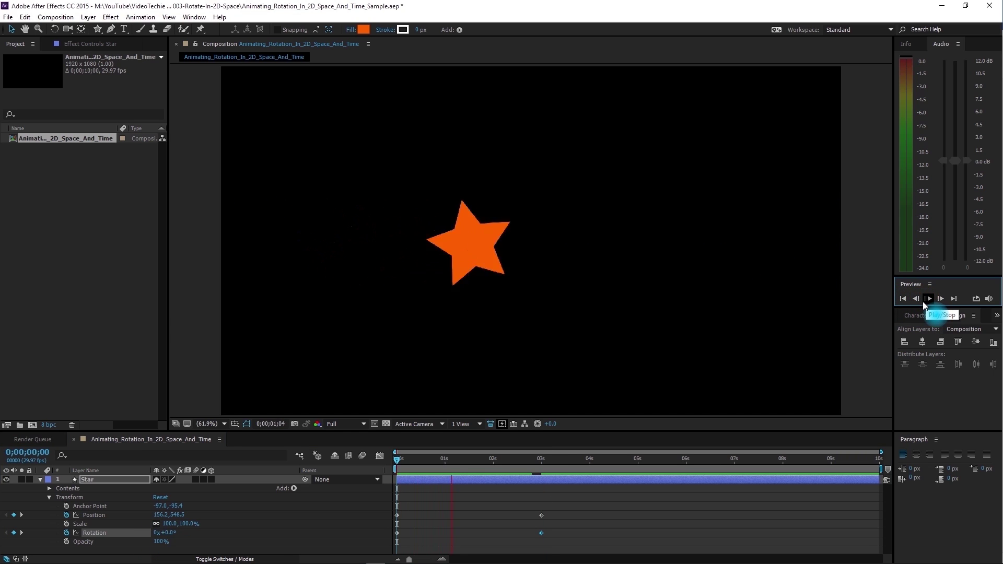